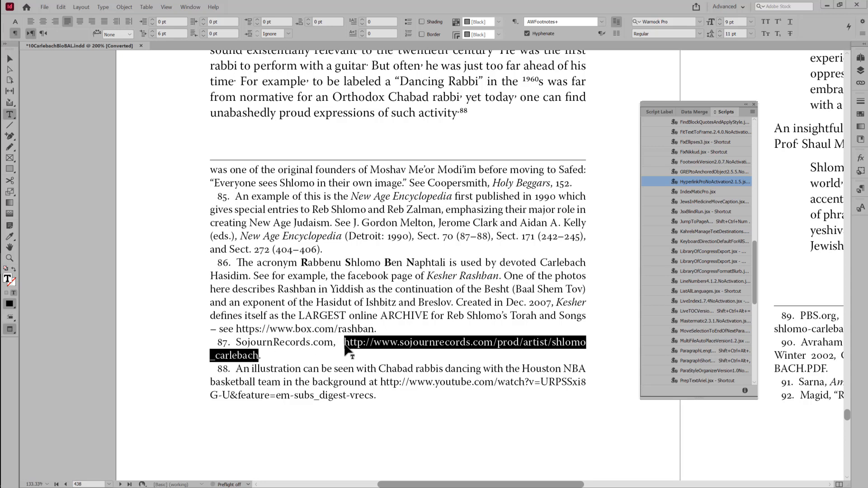
Deselect the URL inside footnote 87 so the whole footnote can be targeted.
click(339, 342)
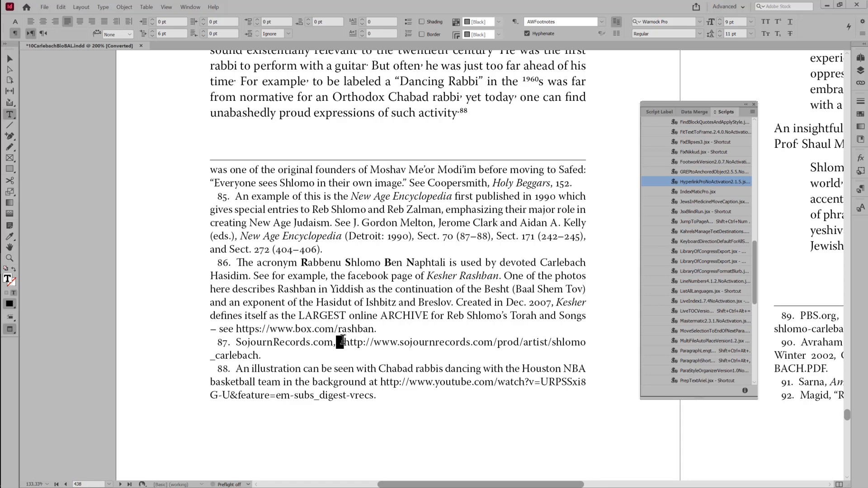
mouse_move(228, 352)
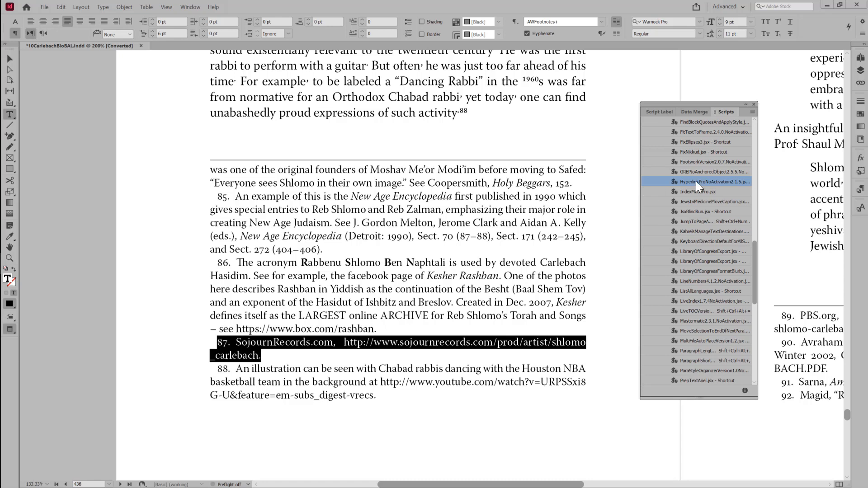
Run Hyperlink Pro on footnote 87, allow alphanumeric breaks and leave 'Keep syllables intact' unticked.
double_click(714, 182)
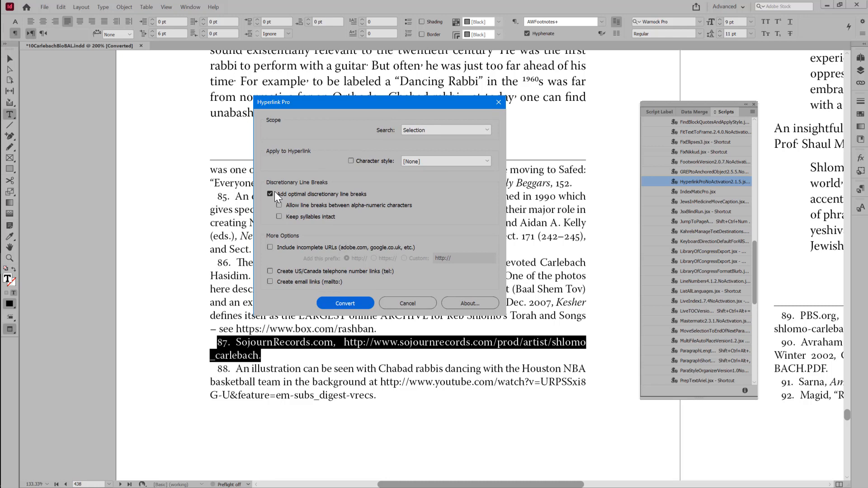
mouse_move(300, 220)
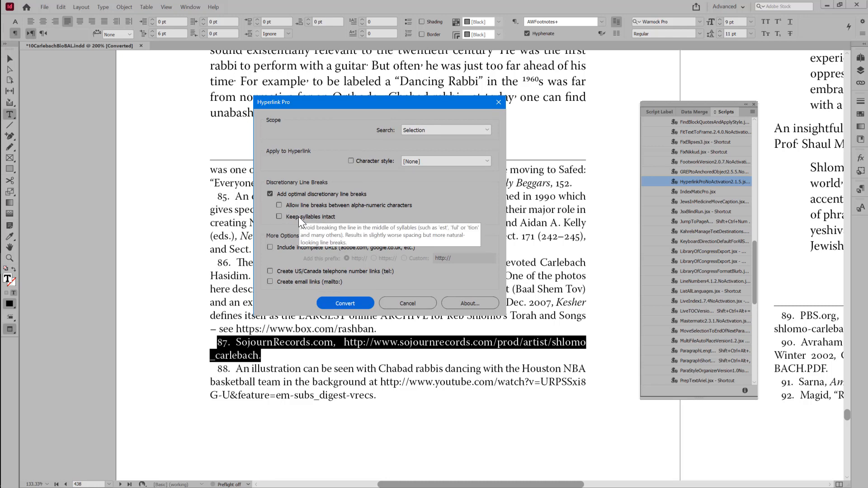
mouse_move(296, 227)
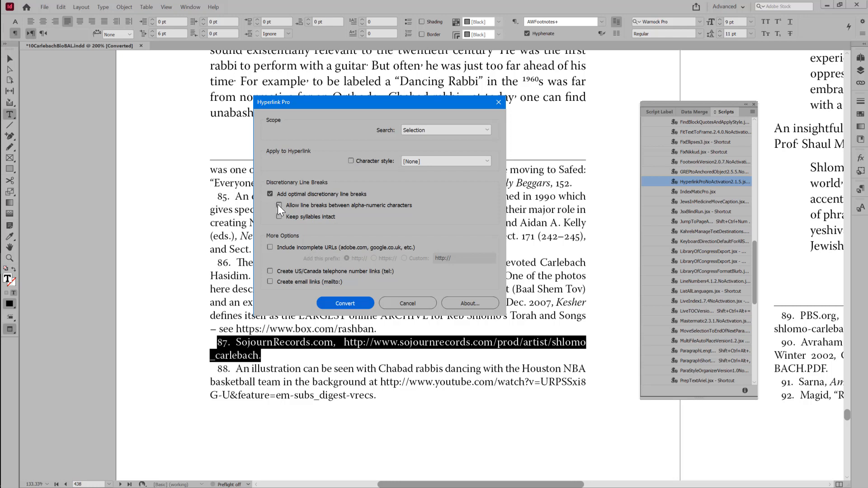
click(279, 205)
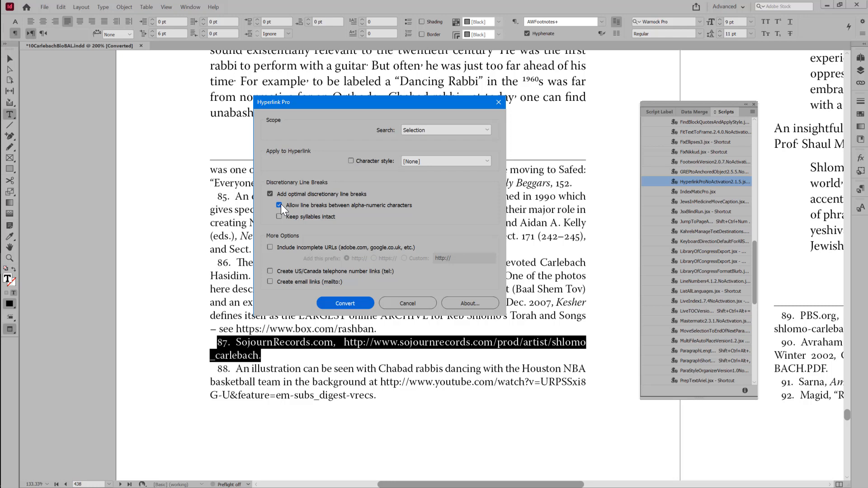
click(279, 216)
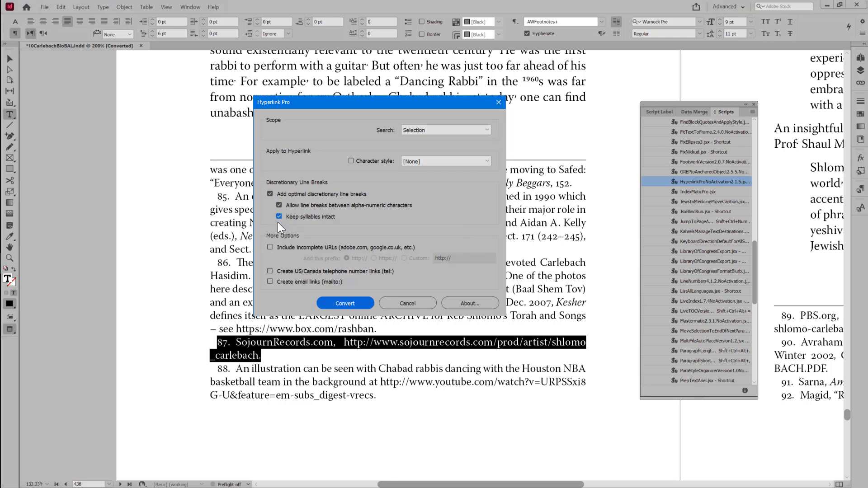
click(280, 216)
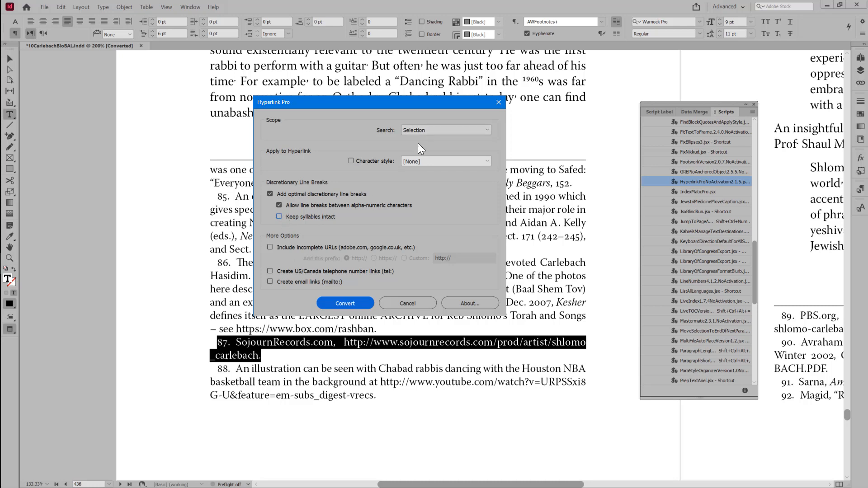
Convert footnote 87's URL so it breaks mid-word before 'rlebach' with even spacing.
click(345, 303)
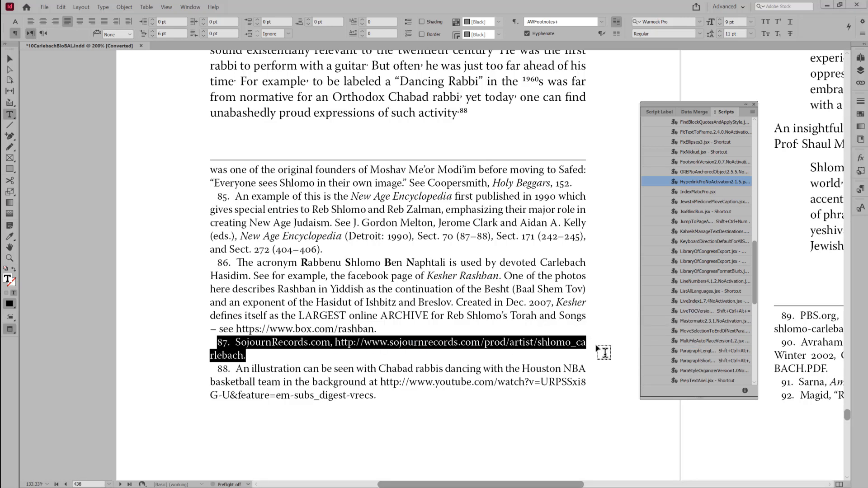
mouse_move(564, 350)
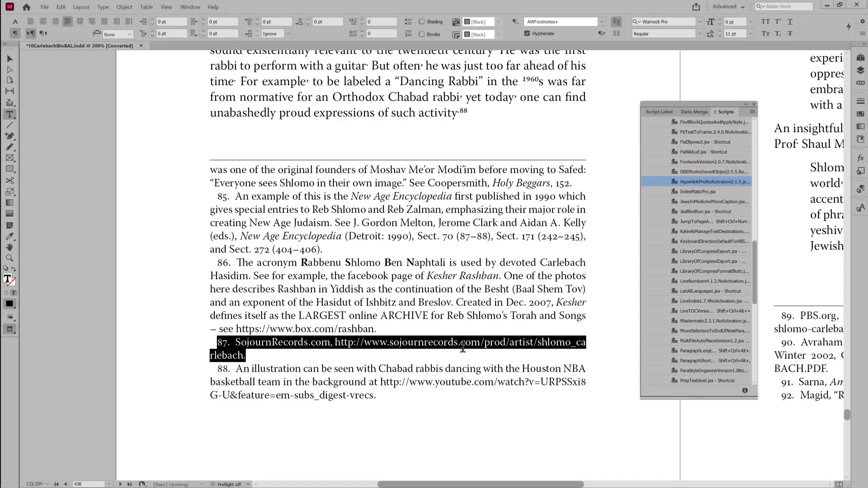
click(576, 342)
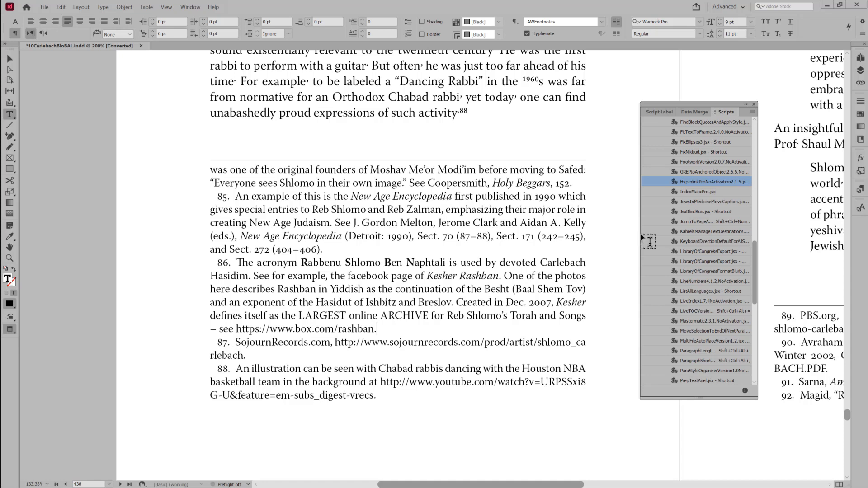
Rerun Hyperlink Pro on the story with syllables kept intact and alphanumeric breaks disallowed.
double_click(714, 182)
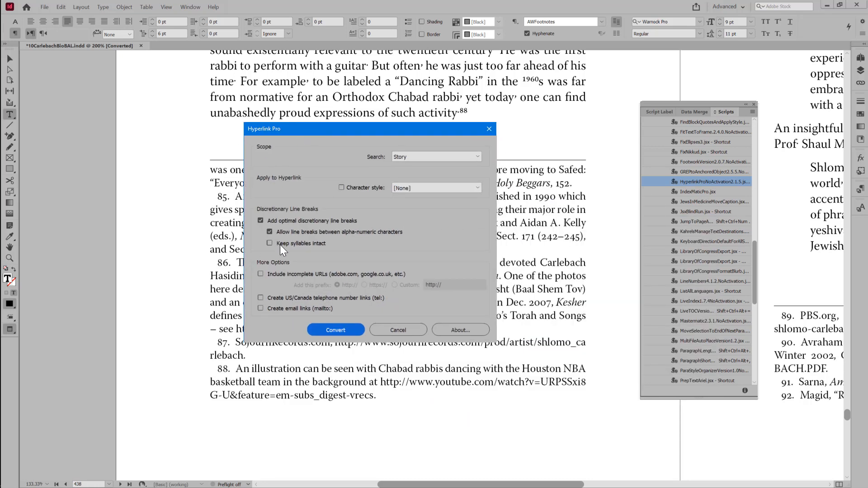
mouse_move(300, 243)
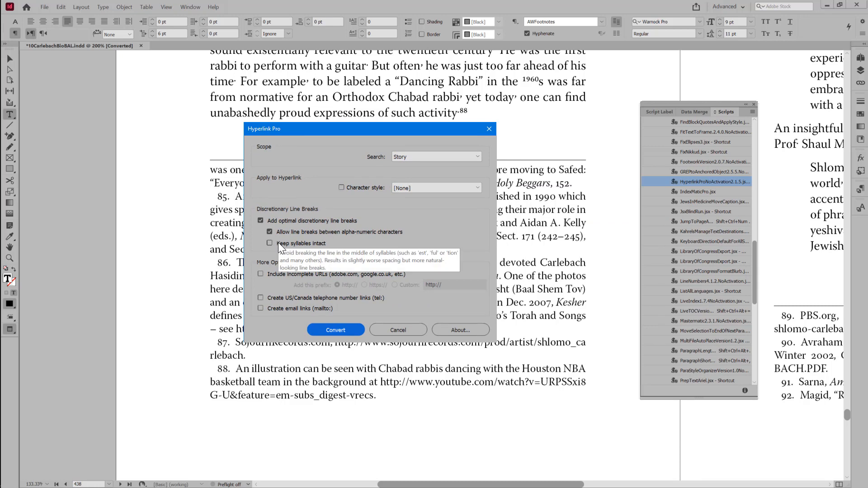
mouse_move(287, 226)
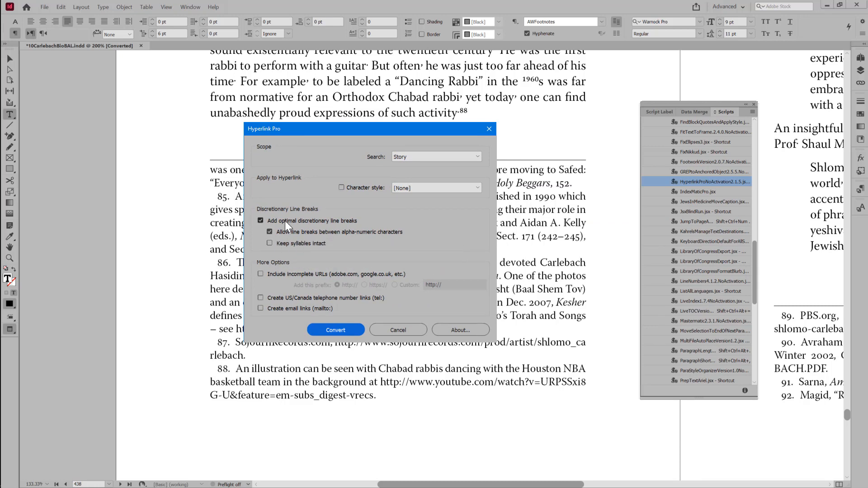
mouse_move(285, 232)
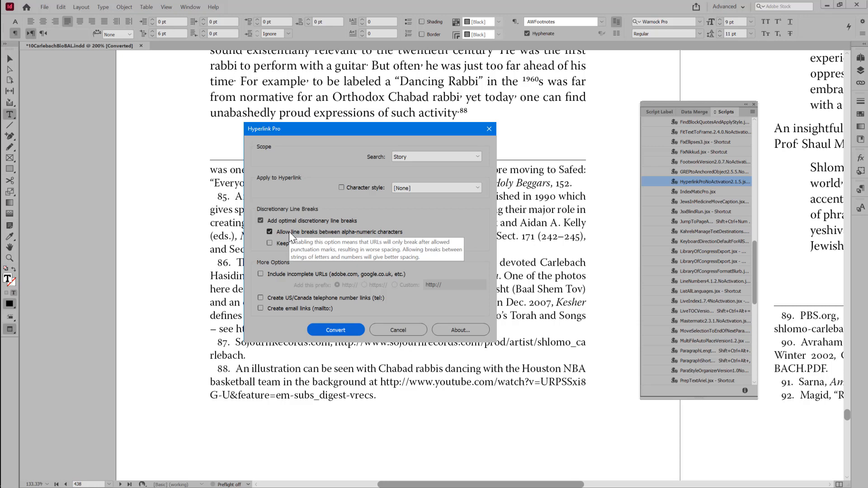
mouse_move(270, 243)
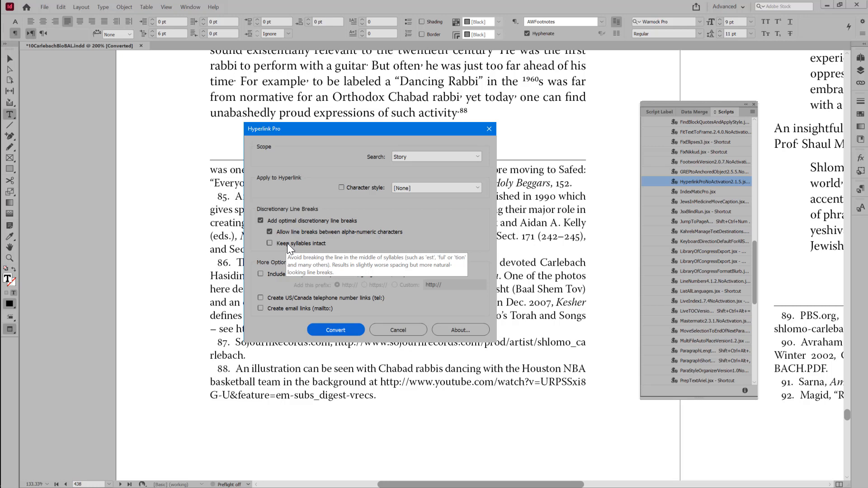
click(269, 243)
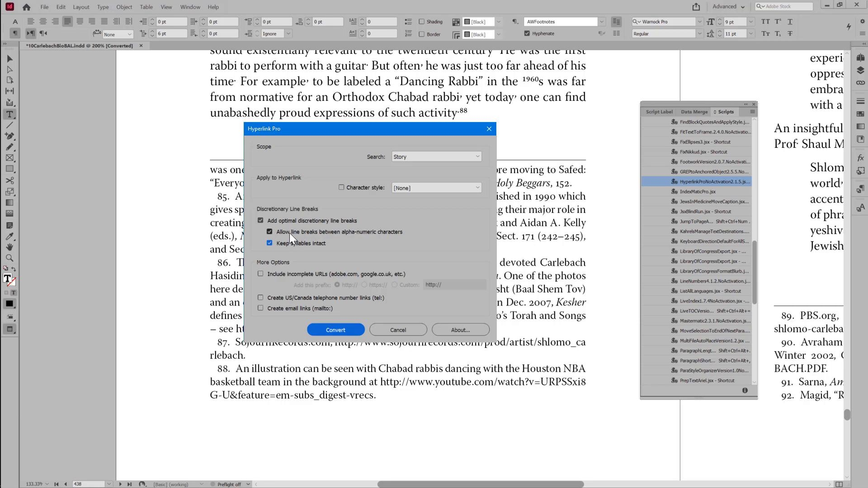
click(270, 232)
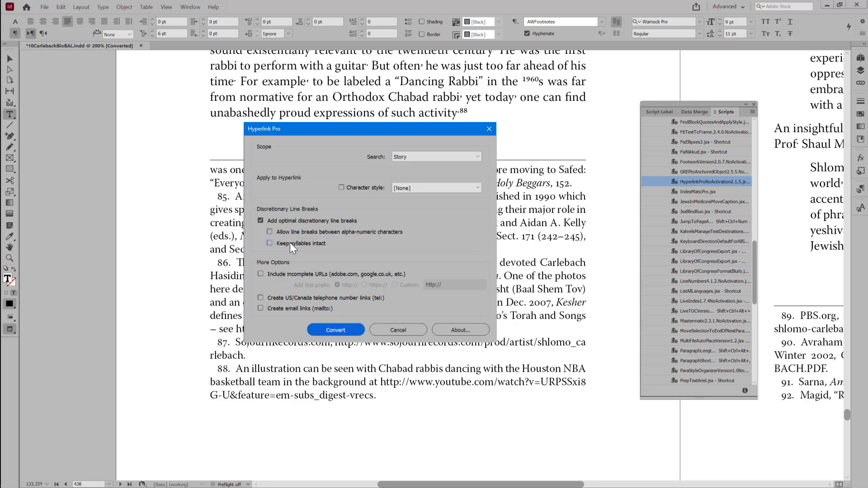